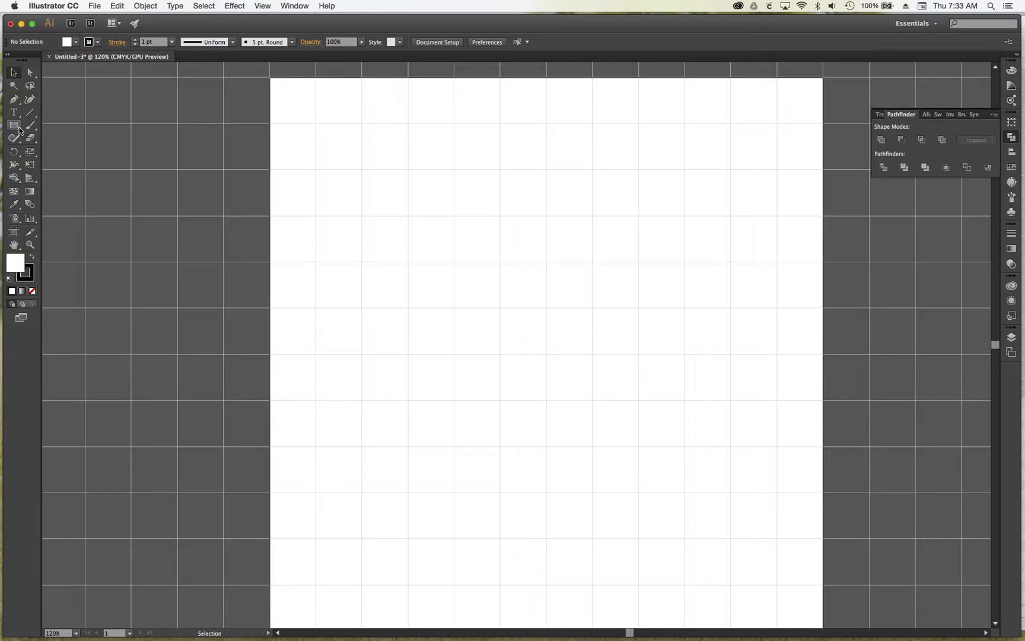
Step: Draw a rectangle with the Rectangle tool and fill it dark red with no stroke
{"action": "left_click", "coordinate": [13, 125]}
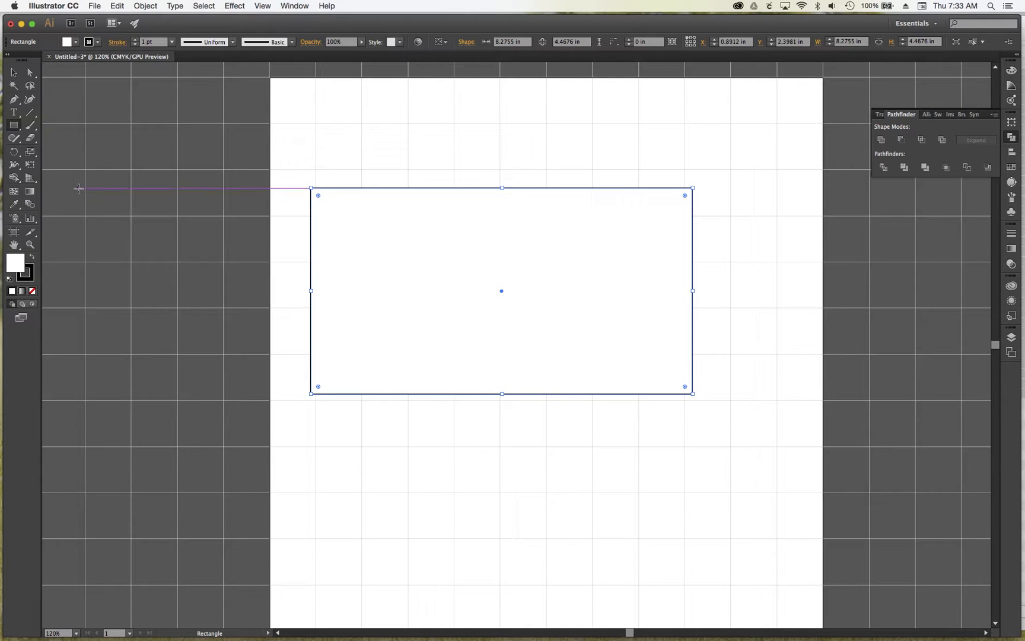
{"action": "left_click", "coordinate": [67, 42]}
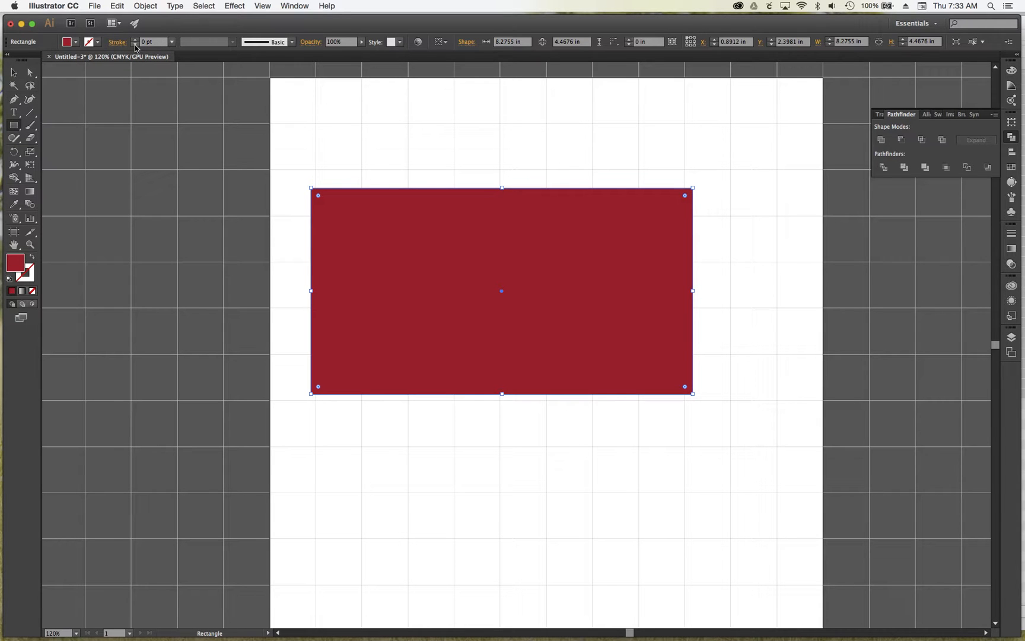
{"action": "mouse_move", "coordinate": [527, 195]}
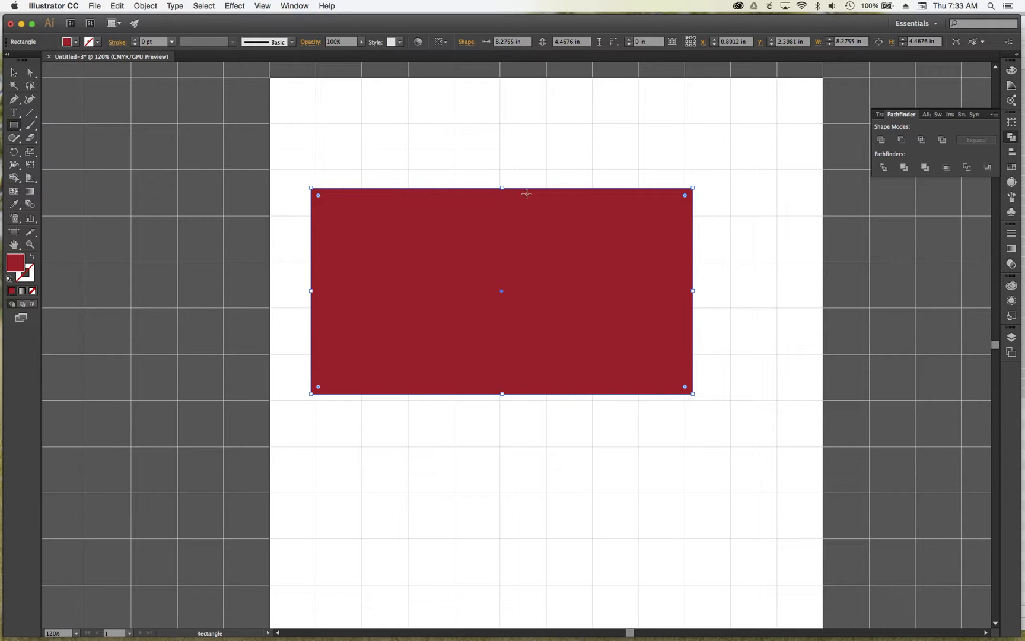
{"action": "mouse_move", "coordinate": [849, 42]}
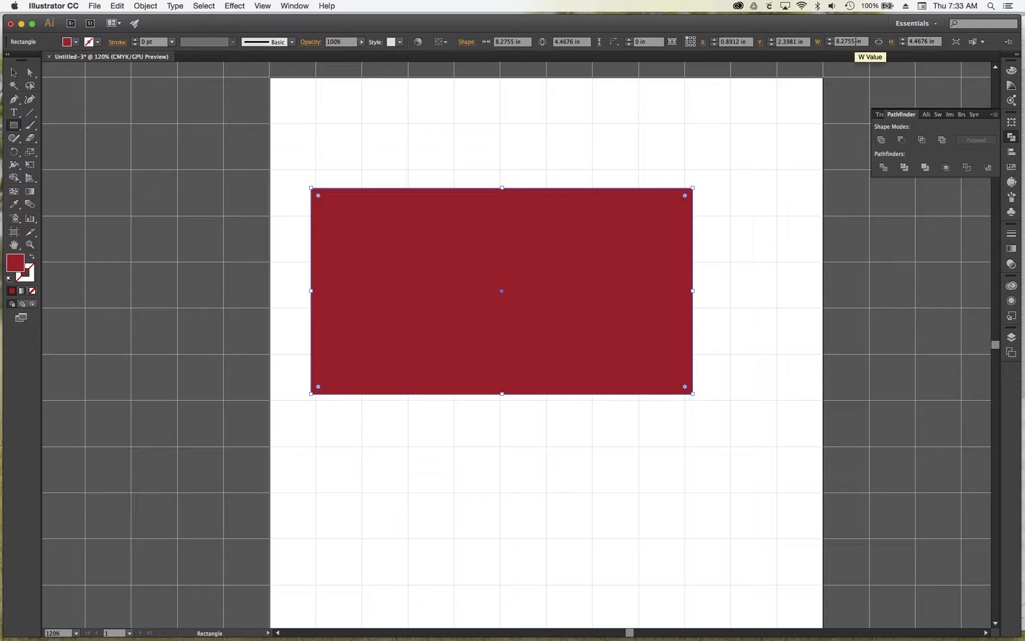
{"action": "left_click", "coordinate": [848, 42]}
{"action": "type", "text": "11.5"}
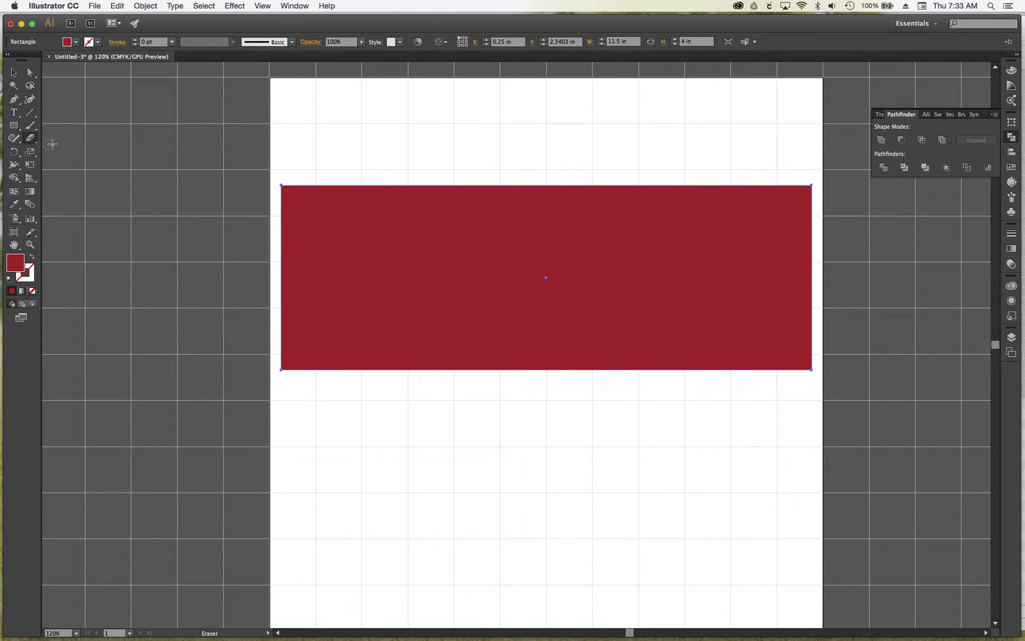
{"action": "mouse_move", "coordinate": [355, 291]}
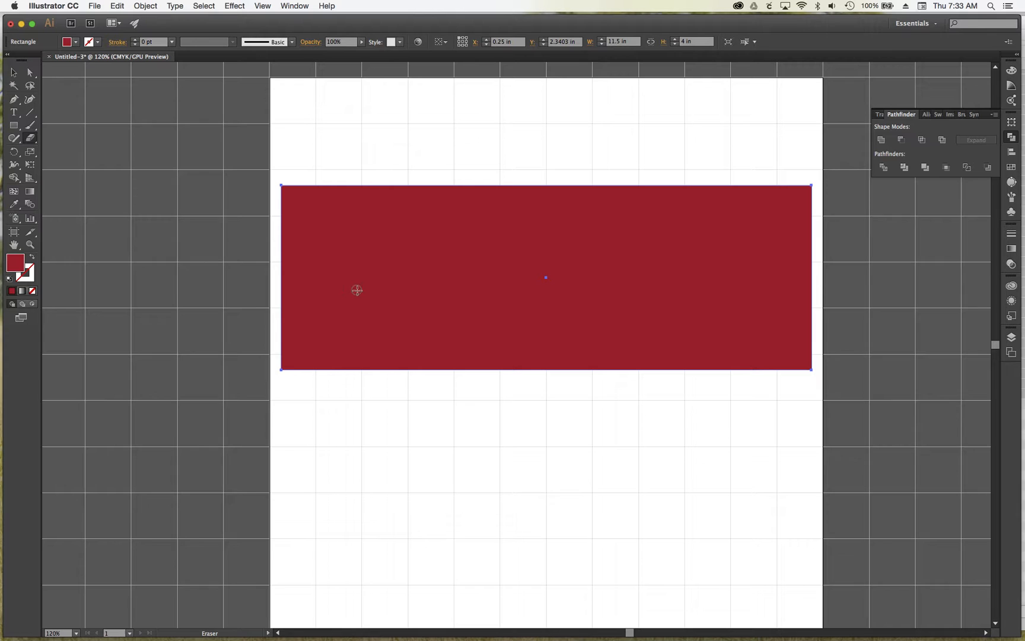
{"action": "mouse_move", "coordinate": [364, 290]}
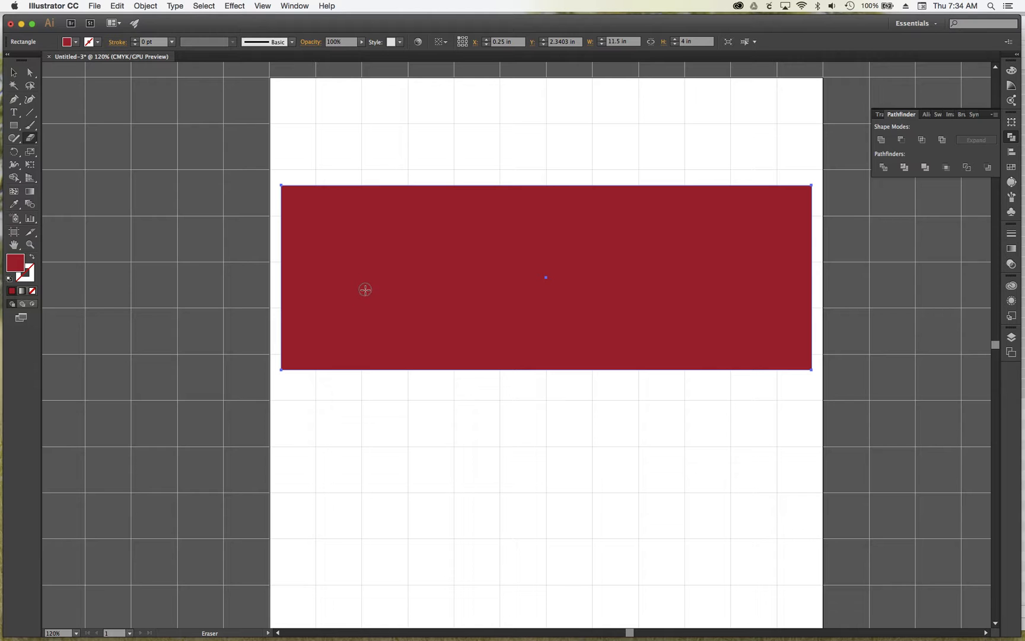
{"action": "mouse_move", "coordinate": [349, 290]}
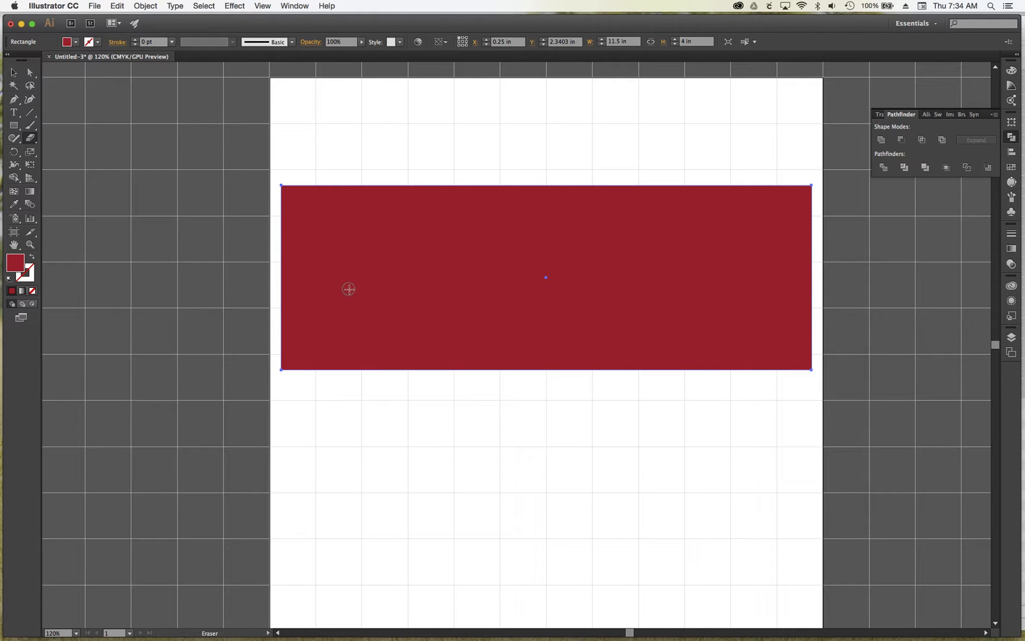
{"action": "mouse_move", "coordinate": [261, 294]}
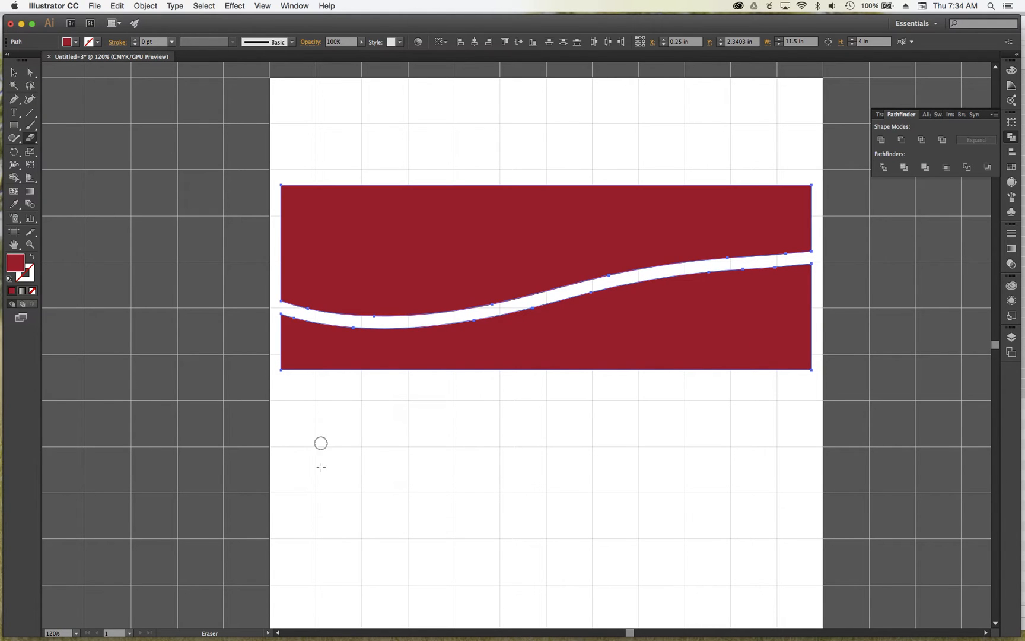
Step: Move the lower red wave piece down with Direct Selection, then select the upper piece
{"action": "left_click", "coordinate": [29, 73]}
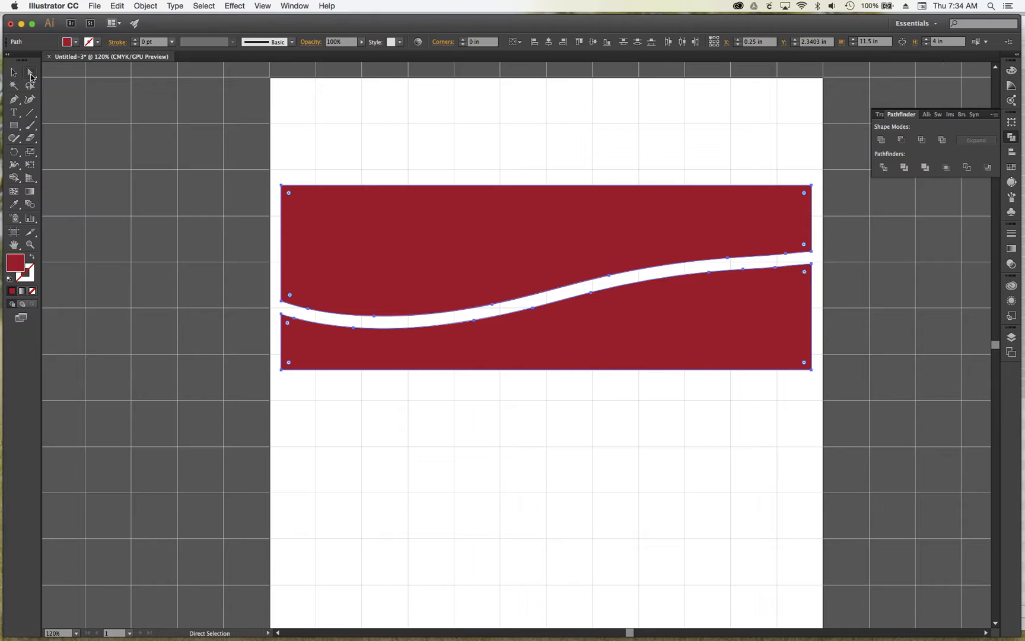
{"action": "left_click", "coordinate": [310, 219]}
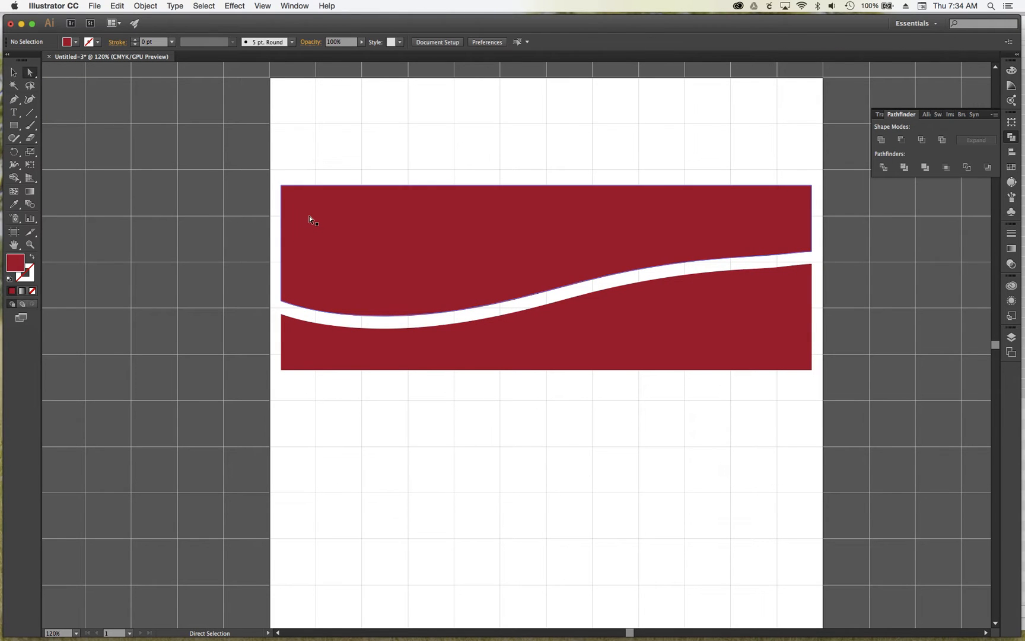
{"action": "left_click", "coordinate": [312, 219]}
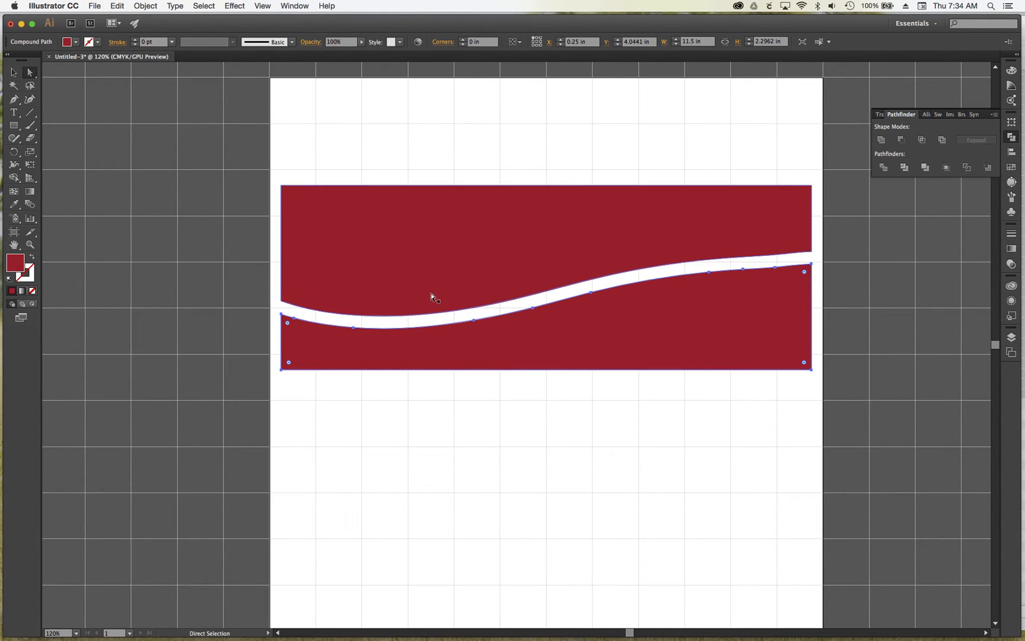
{"action": "left_click", "coordinate": [367, 358]}
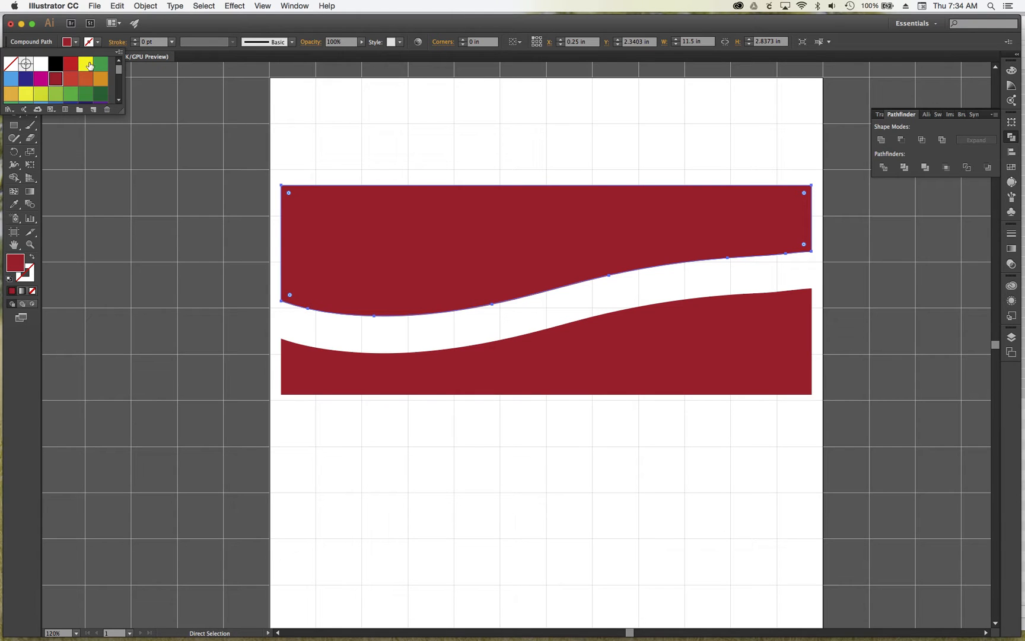
Step: Colour the upper wave piece yellow and move it down behind the red piece
{"action": "left_click", "coordinate": [87, 64]}
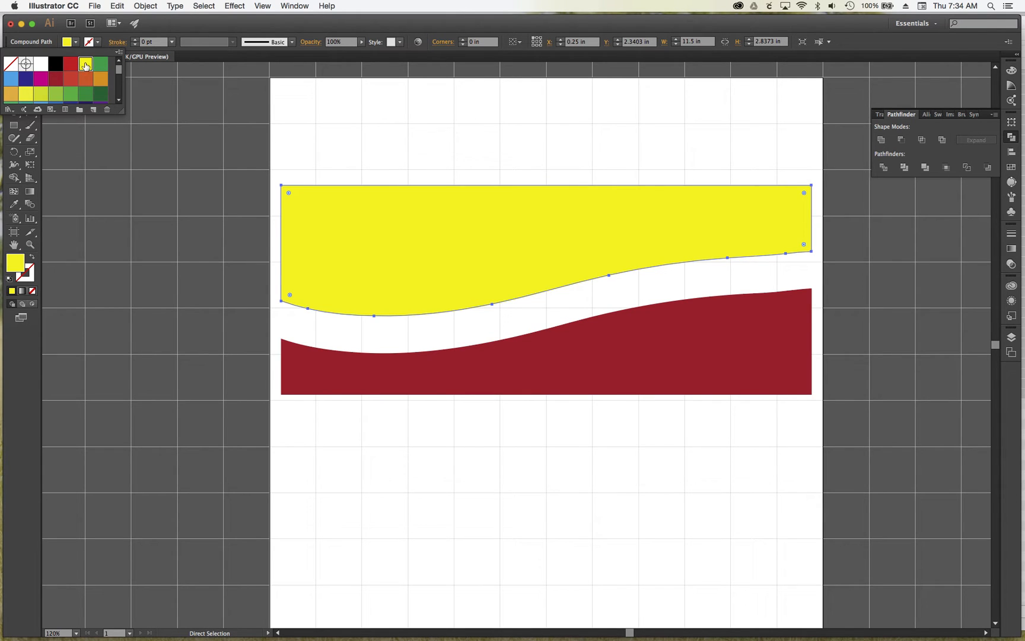
{"action": "left_click", "coordinate": [13, 72]}
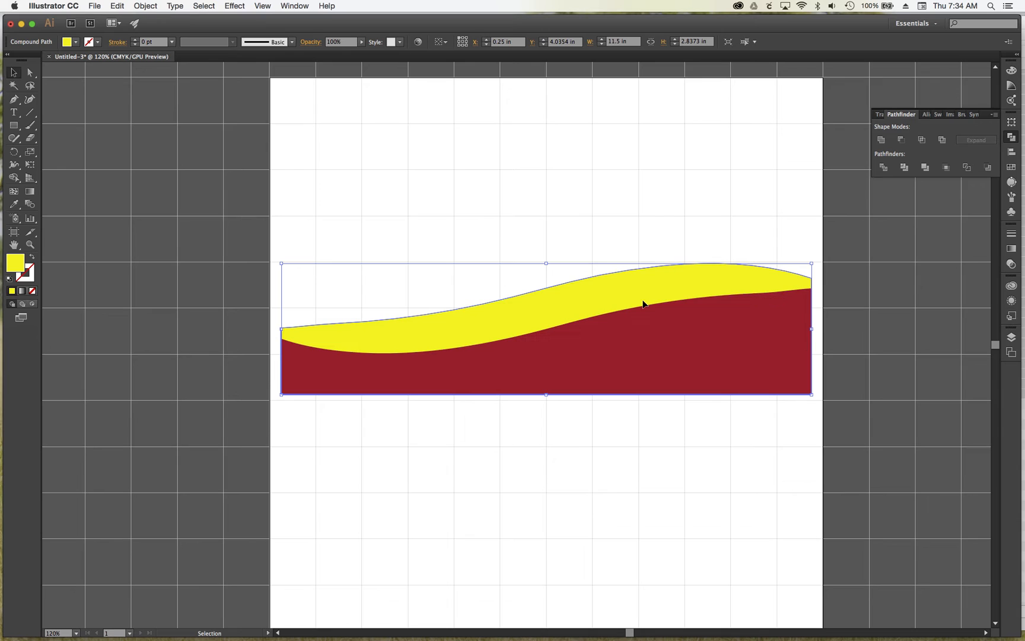
{"action": "mouse_move", "coordinate": [559, 306]}
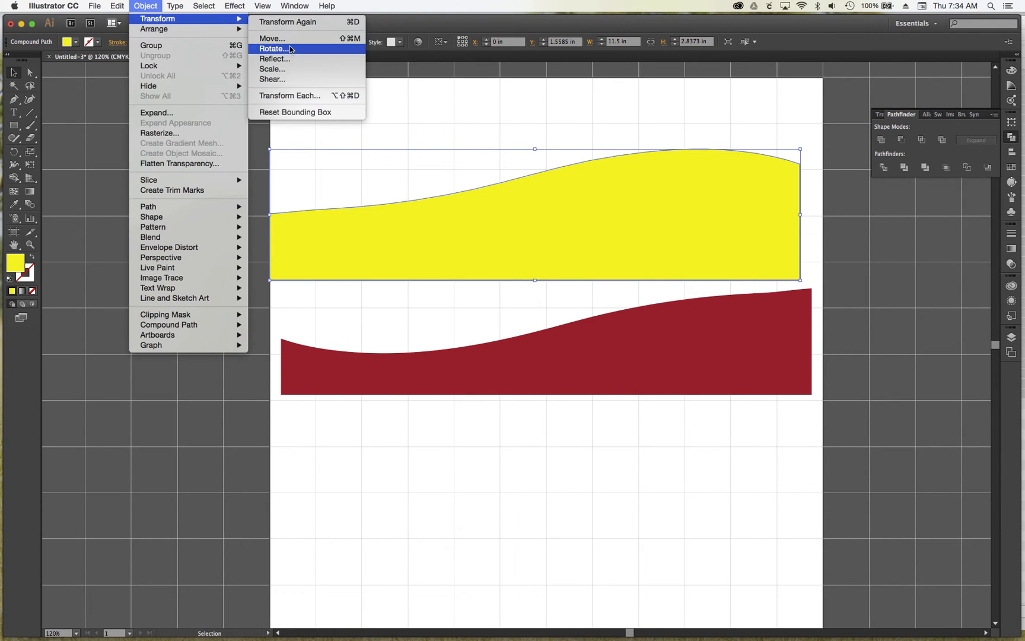
Step: Rotate and reflect the yellow wave so it sits left of the red wave
{"action": "left_click", "coordinate": [274, 60]}
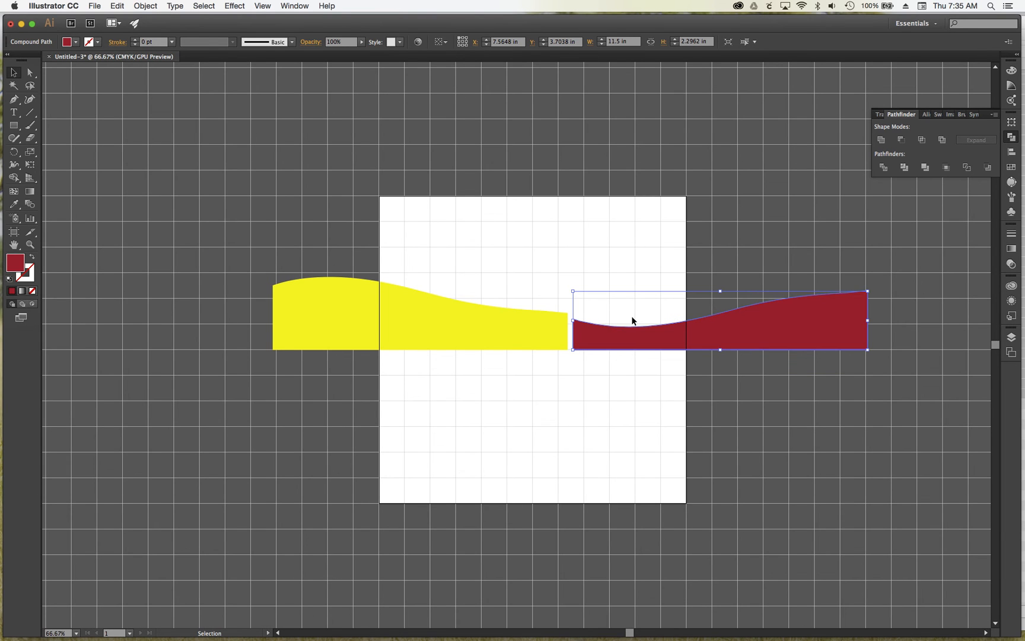
Step: Drag the red and yellow waves to overlap along the top edge of the page
{"action": "left_click", "coordinate": [587, 277]}
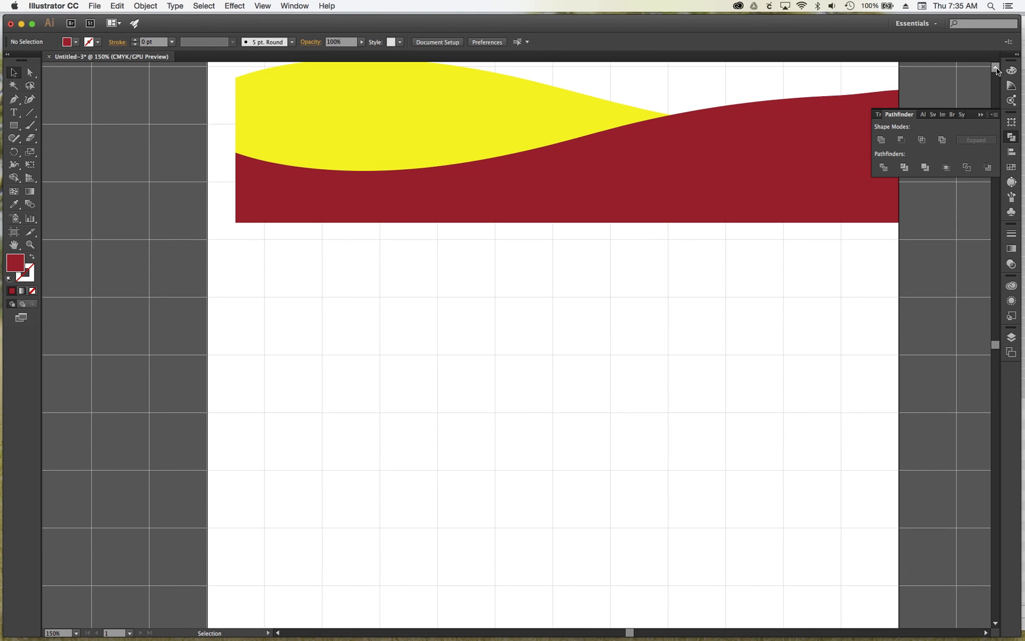
{"action": "scroll", "scroll_direction": "down", "scroll_amount": 3}
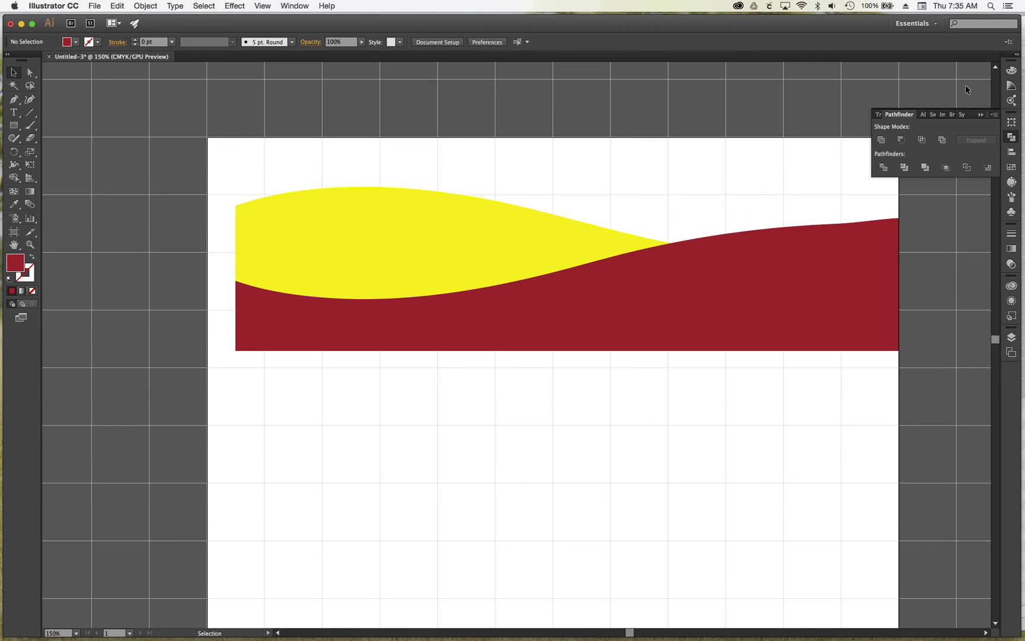
{"action": "mouse_move", "coordinate": [73, 113]}
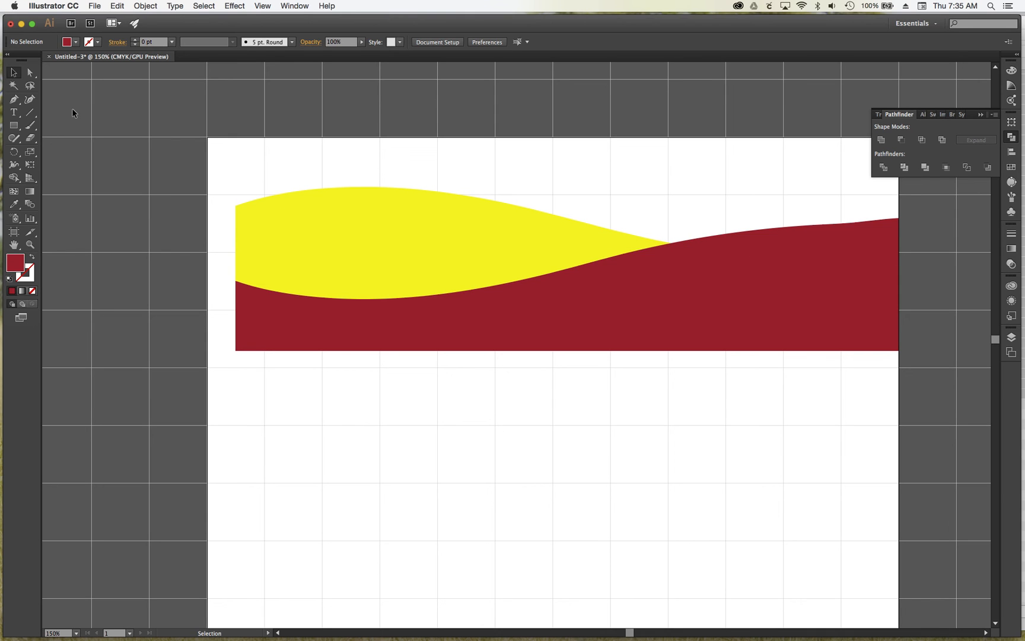
{"action": "mouse_move", "coordinate": [198, 163]}
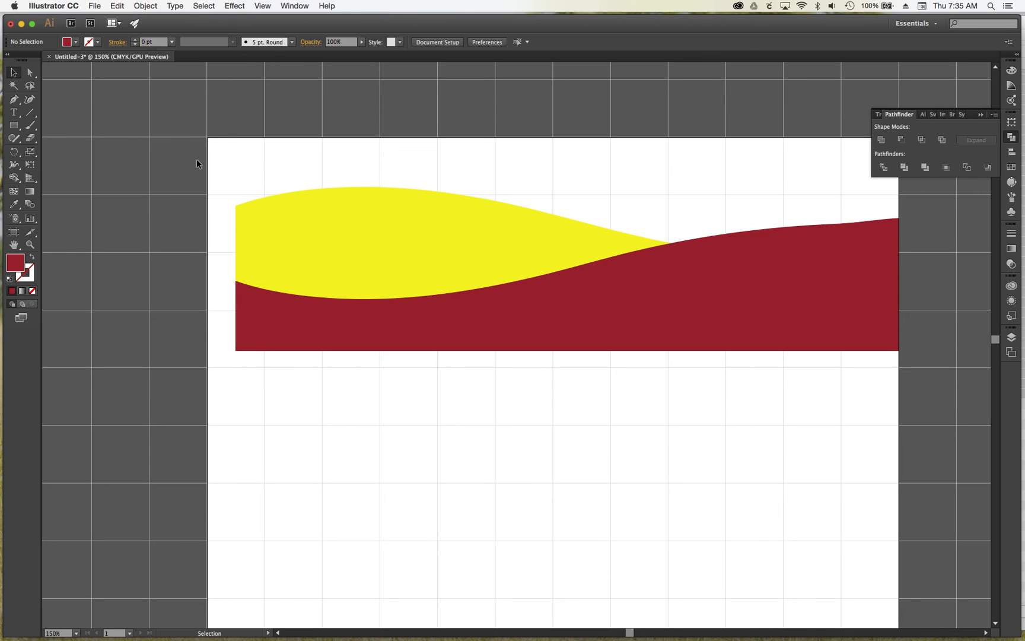